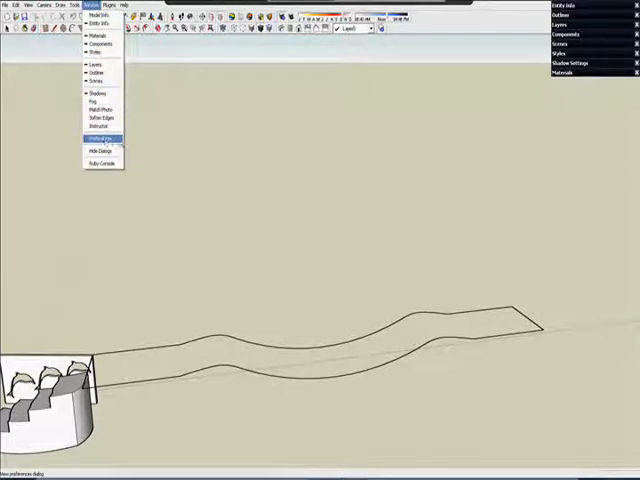
- Open System Preferences on the Extensions list
left_click(98, 137)
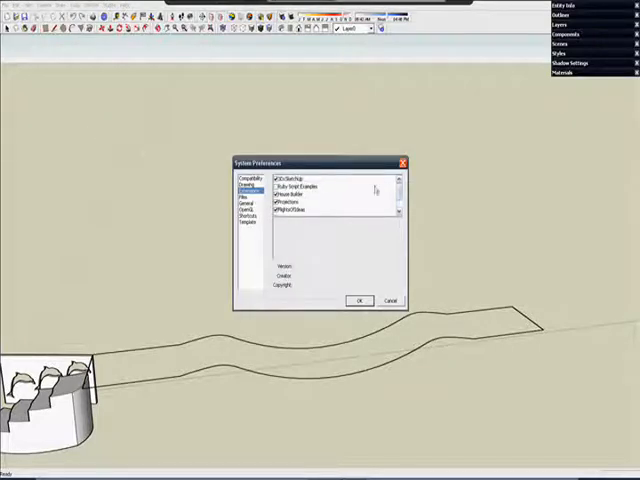
- Enable the Sandbox Tools extension and confirm with OK
scroll("down", 3)
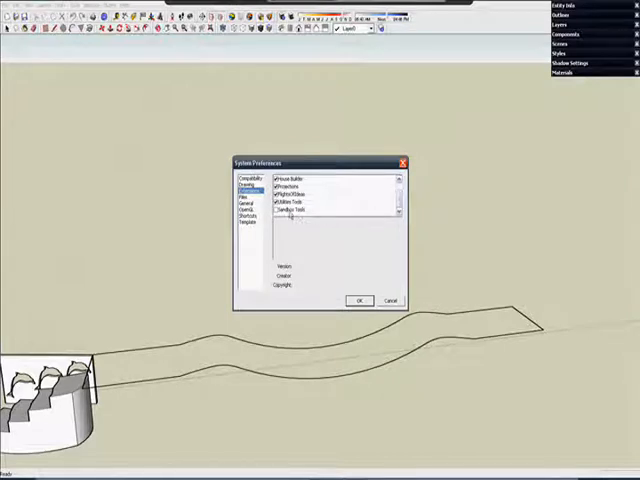
left_click(275, 209)
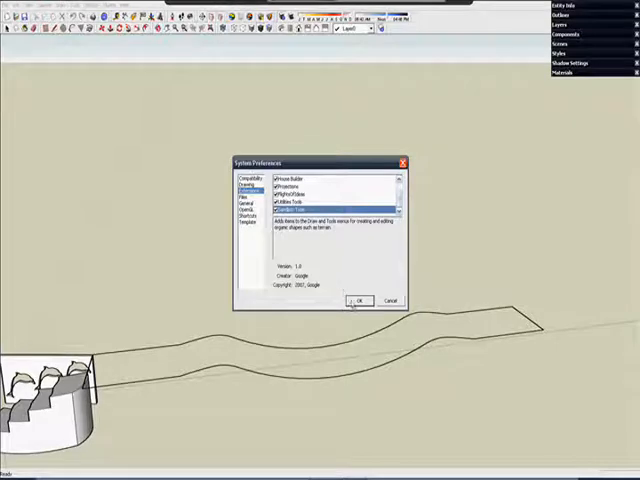
left_click(360, 301)
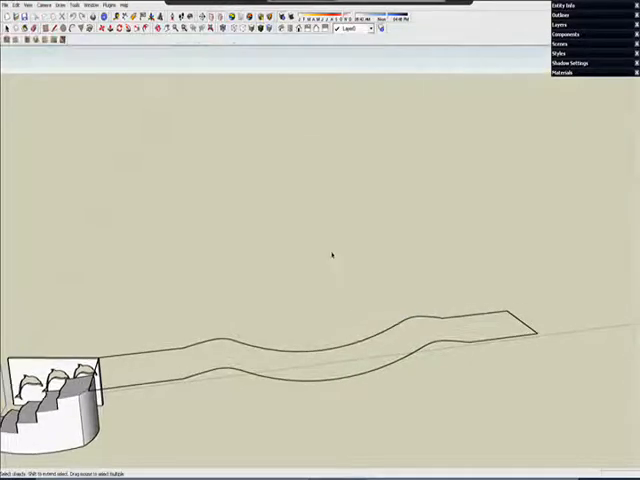